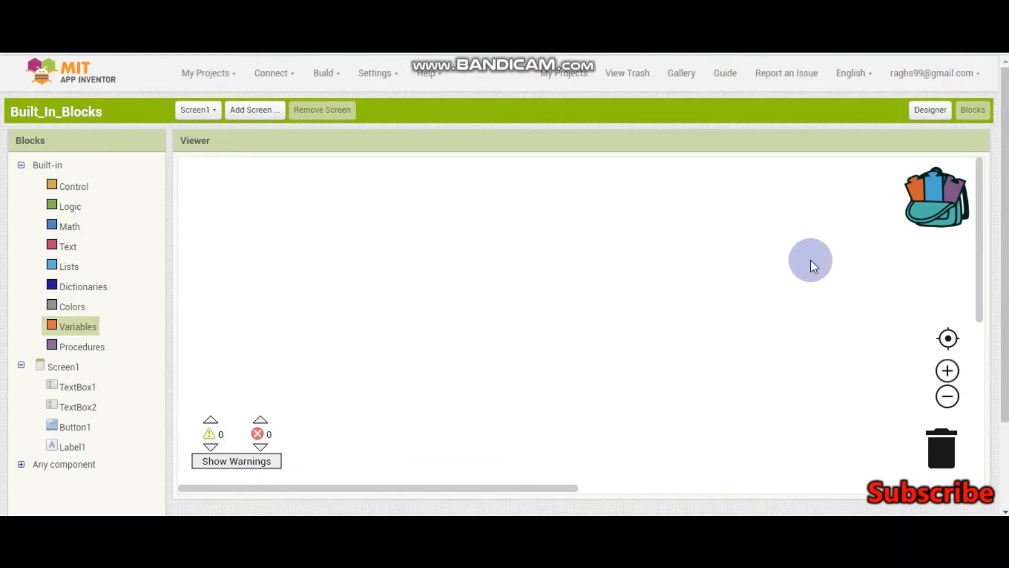
mouse_move(809, 267)
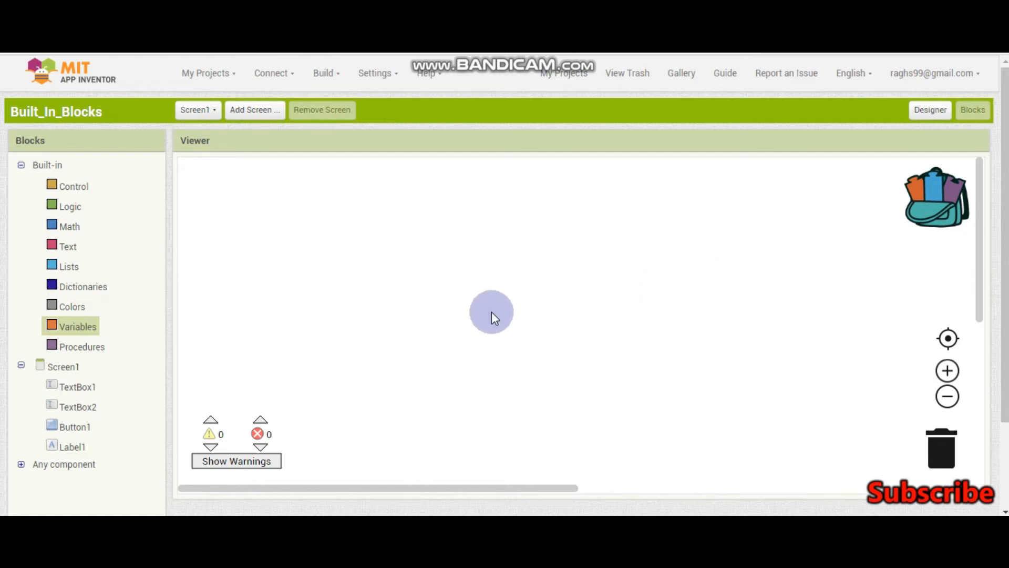
Step: Bring a make color 255, 0, 0 block from the Colors drawer into the workspace
click(69, 306)
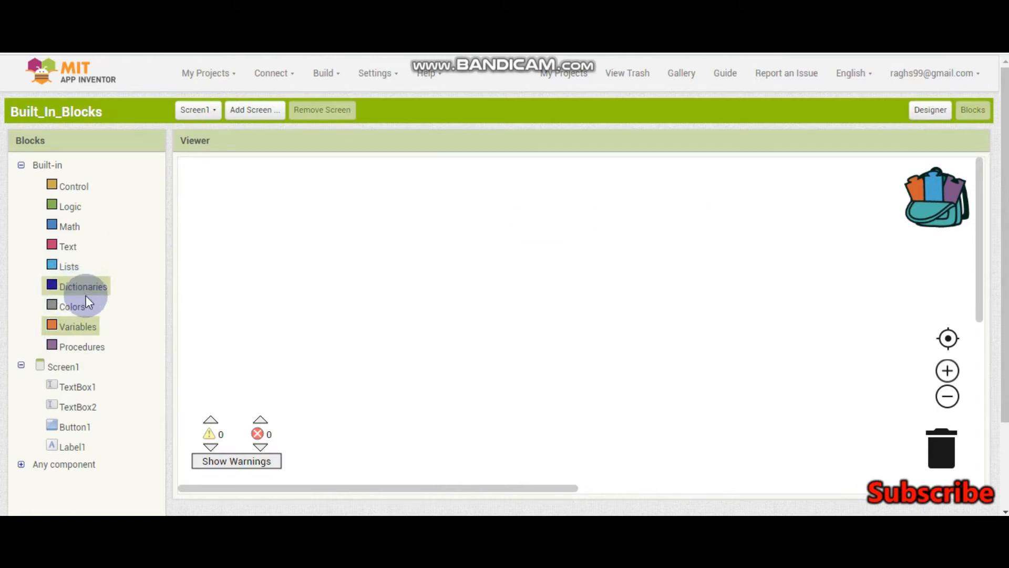
click(637, 236)
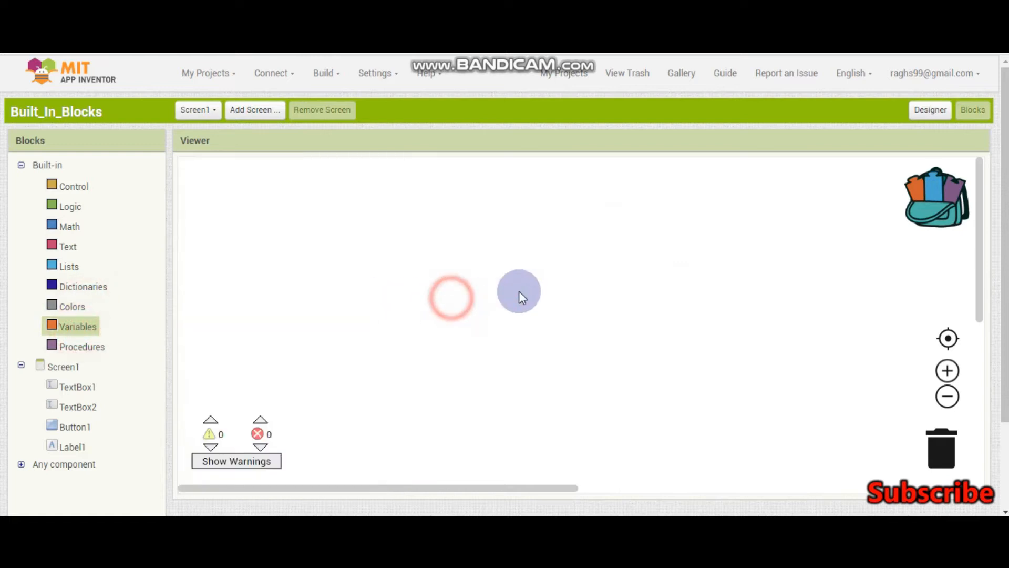
click(69, 306)
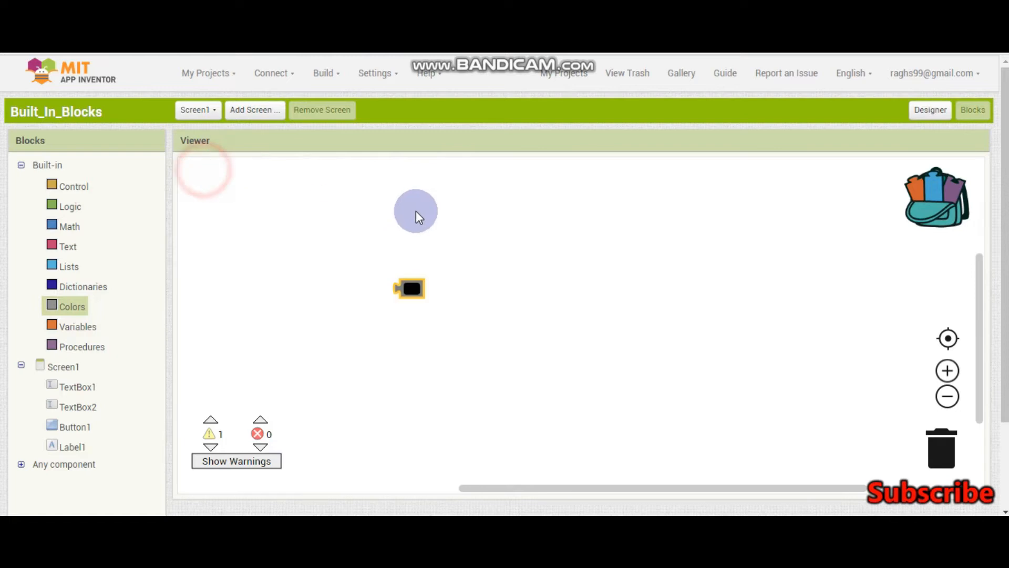
click(408, 288)
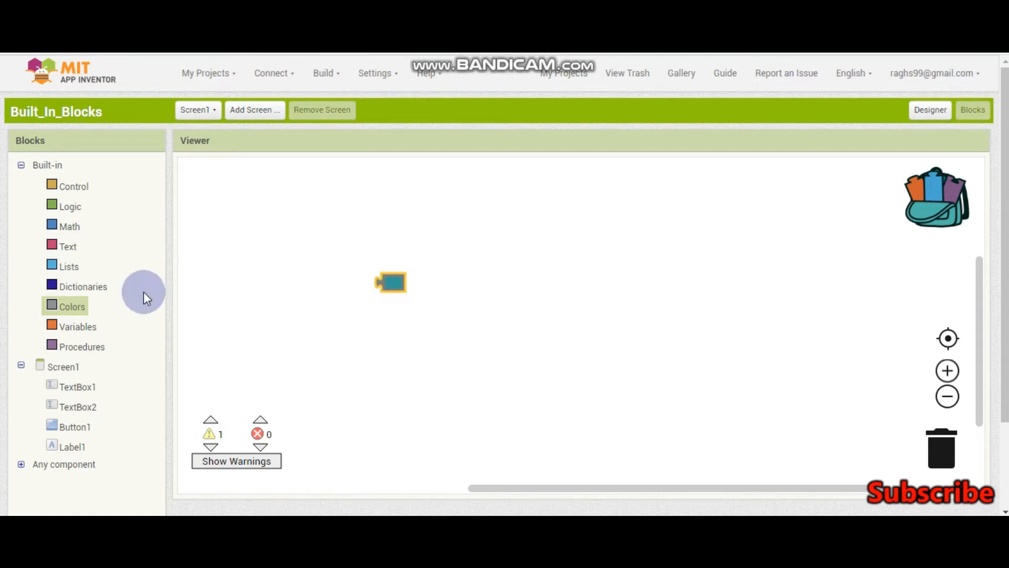
Step: Place set Label1.TextColor, plug the make color block into it, then send the colour group to the trash
click(72, 445)
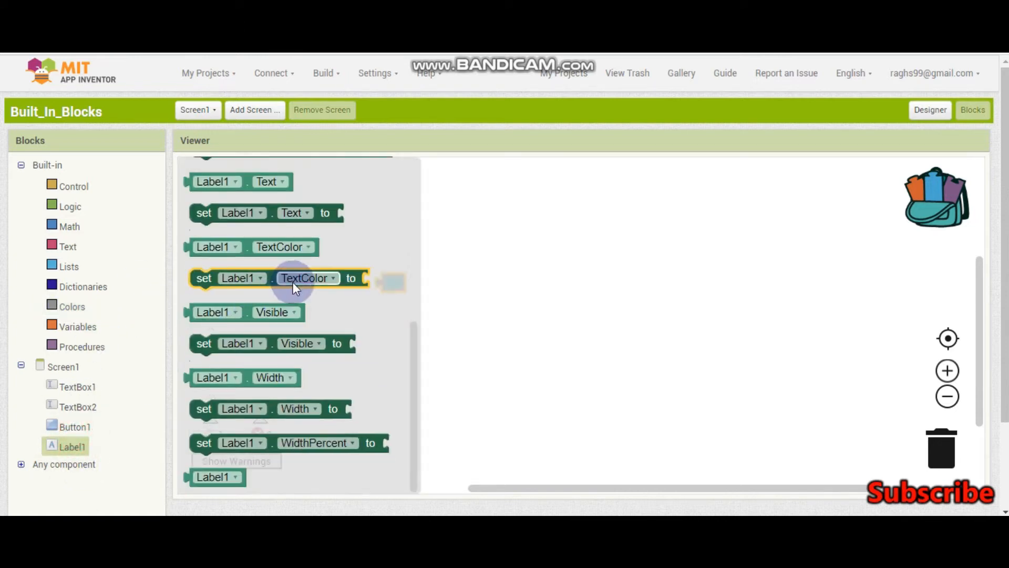
drag(293, 277, 303, 297)
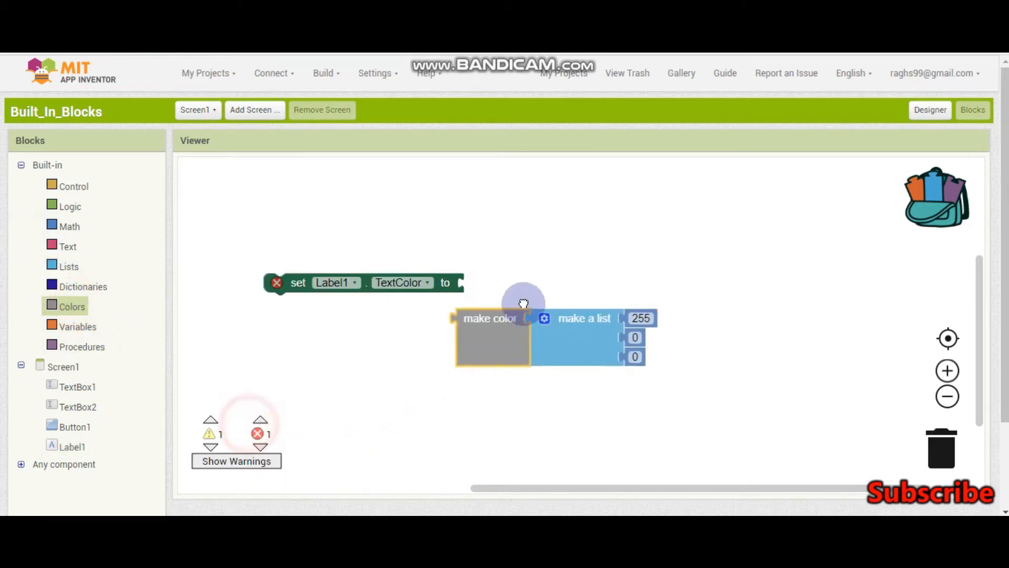
drag(491, 318, 478, 281)
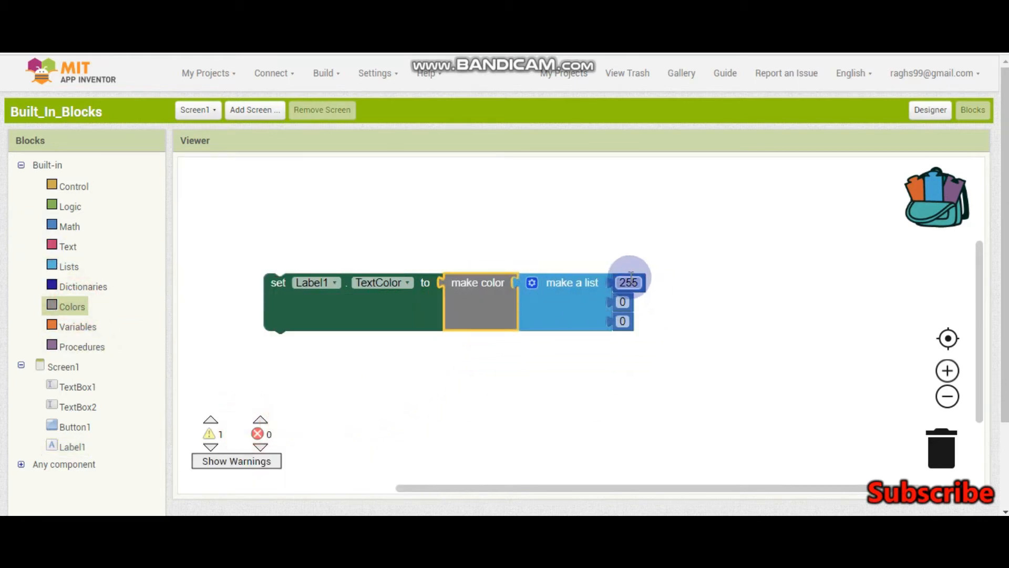
click(628, 283)
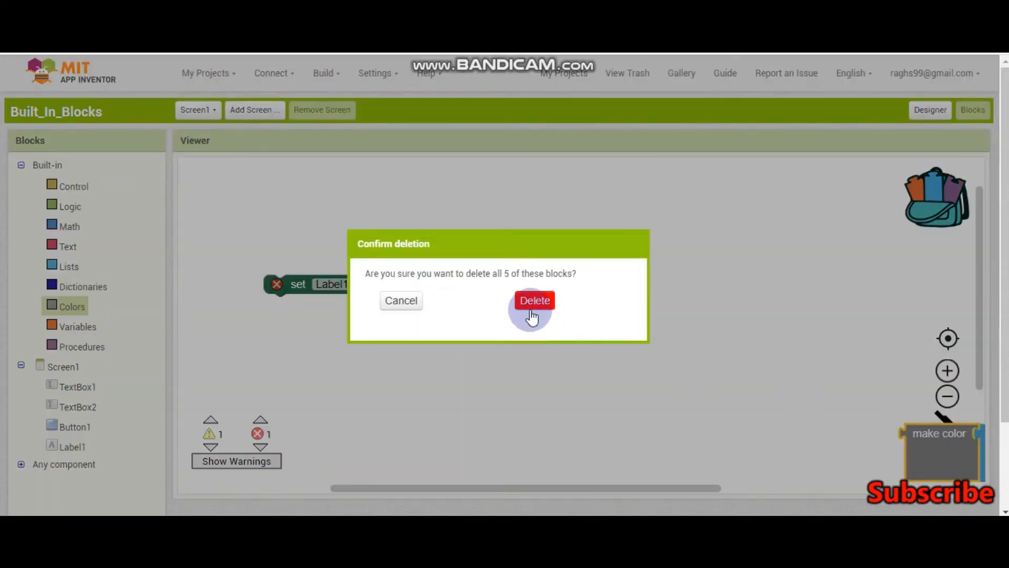
Step: Confirm deleting the five colour blocks and trash the set Label1.TextColor setter, emptying the workspace
click(534, 301)
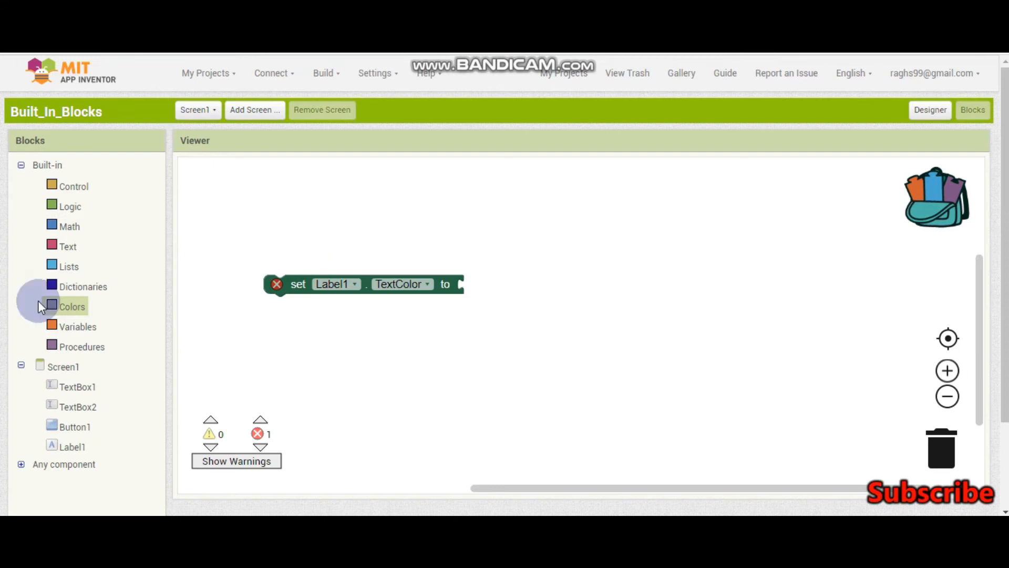
click(71, 306)
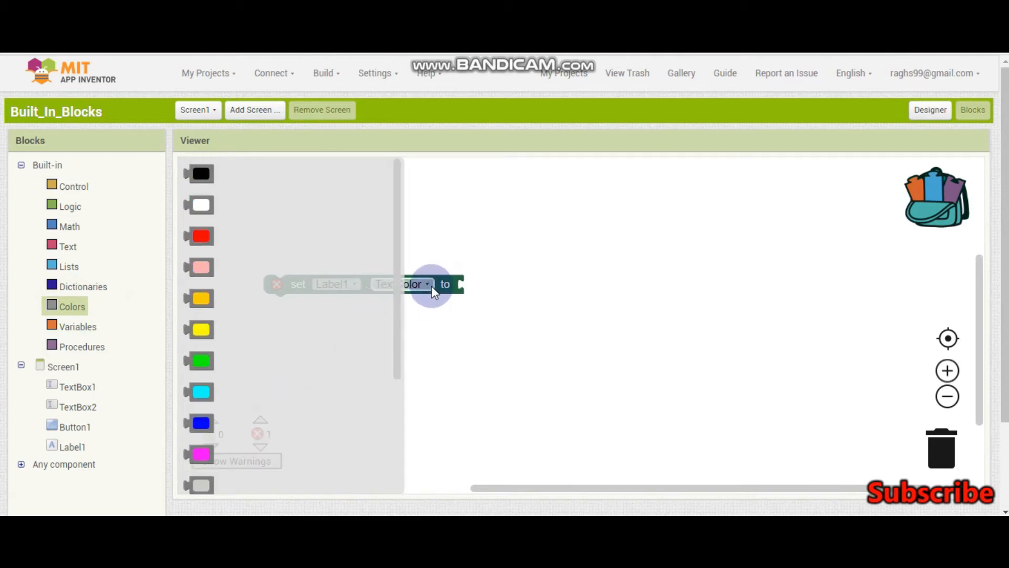
drag(430, 284, 920, 455)
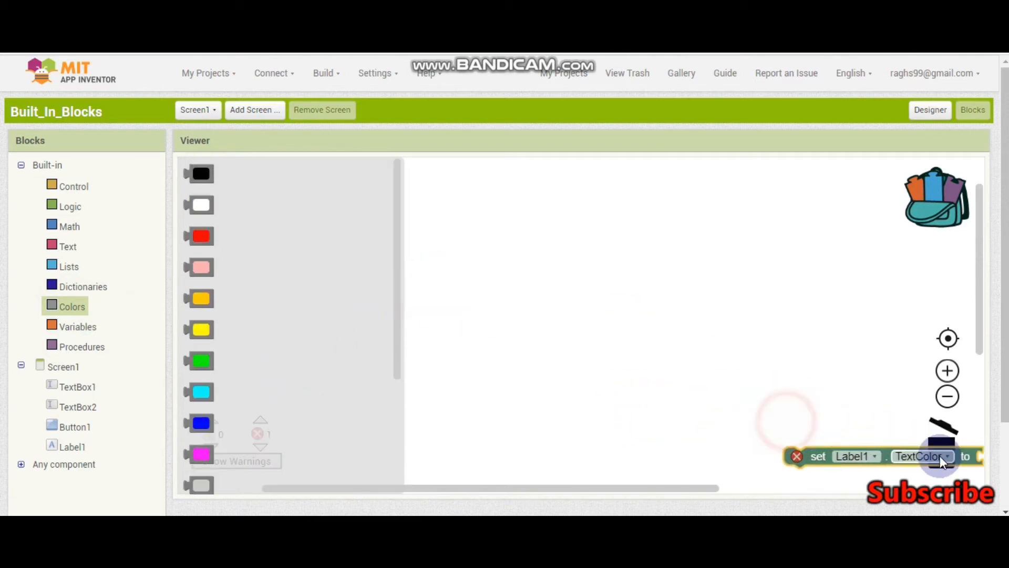
click(77, 326)
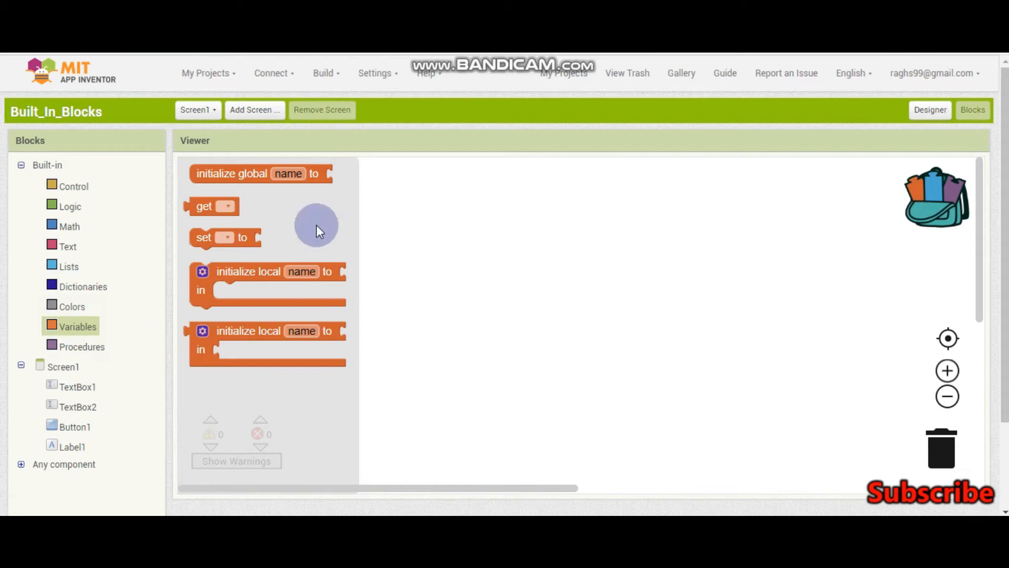
Step: Create global variable Score initialised to 0 and add a when Button1.Click handler
drag(257, 173, 312, 225)
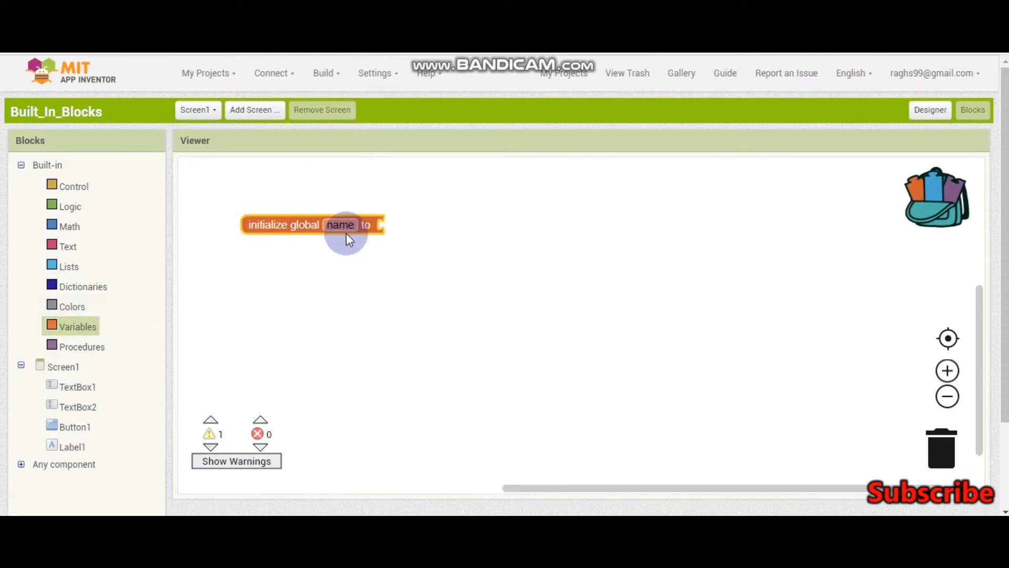
double_click(339, 224)
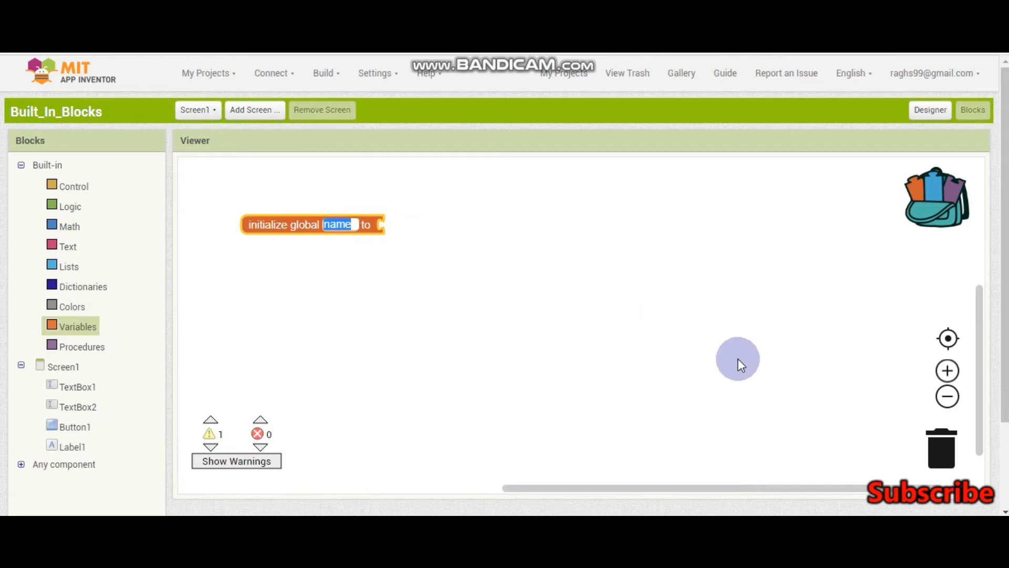
text(Score)
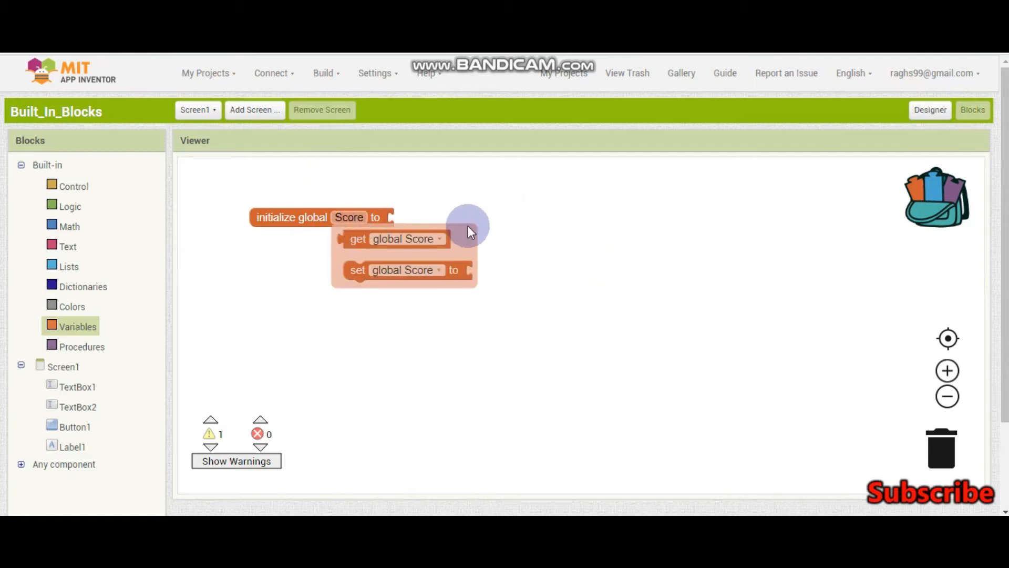
click(76, 326)
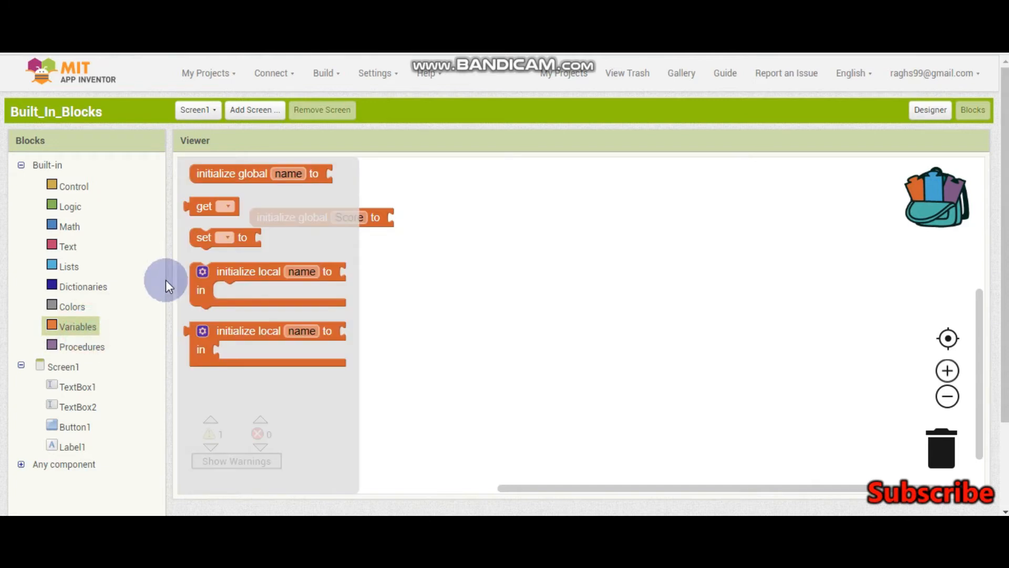
click(70, 226)
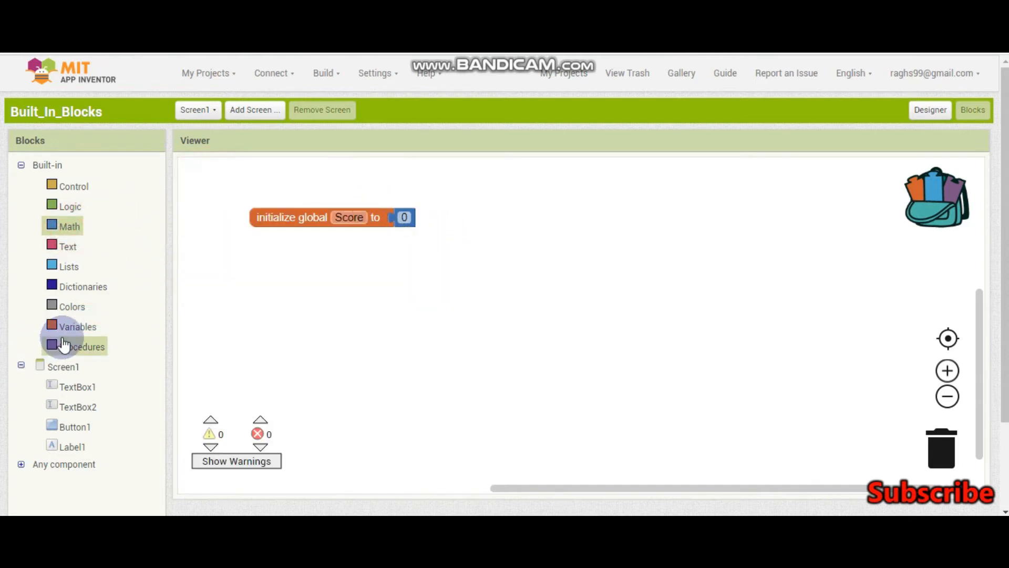
click(76, 326)
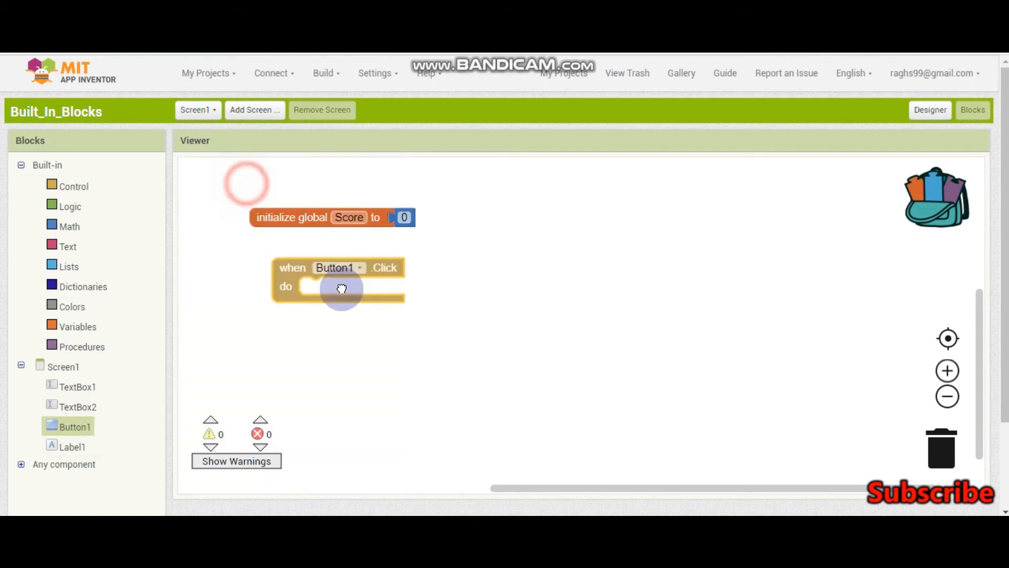
Step: Add an if with a math comparison to Button1.Click and plug global Score into its left side
click(68, 246)
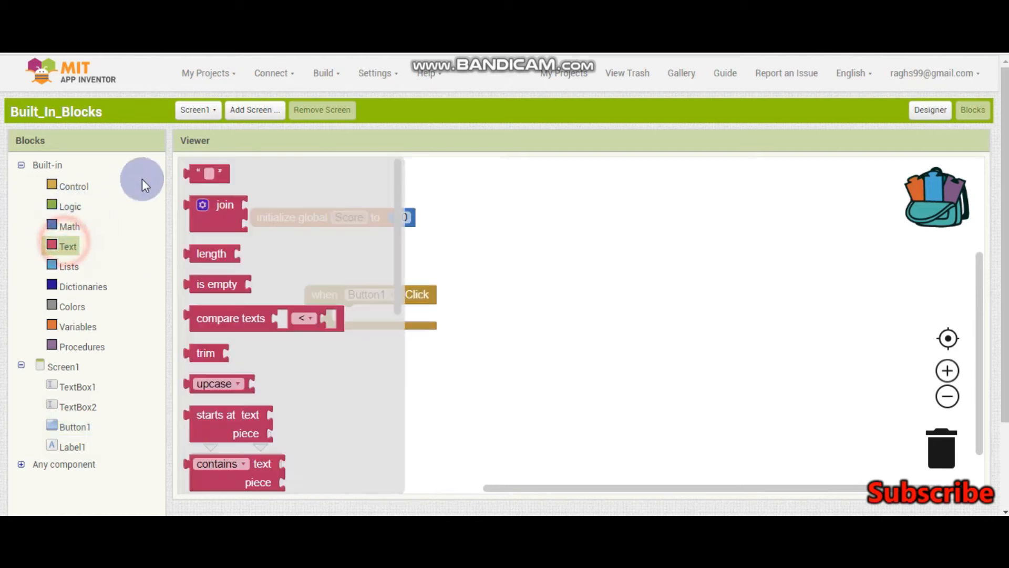
click(69, 226)
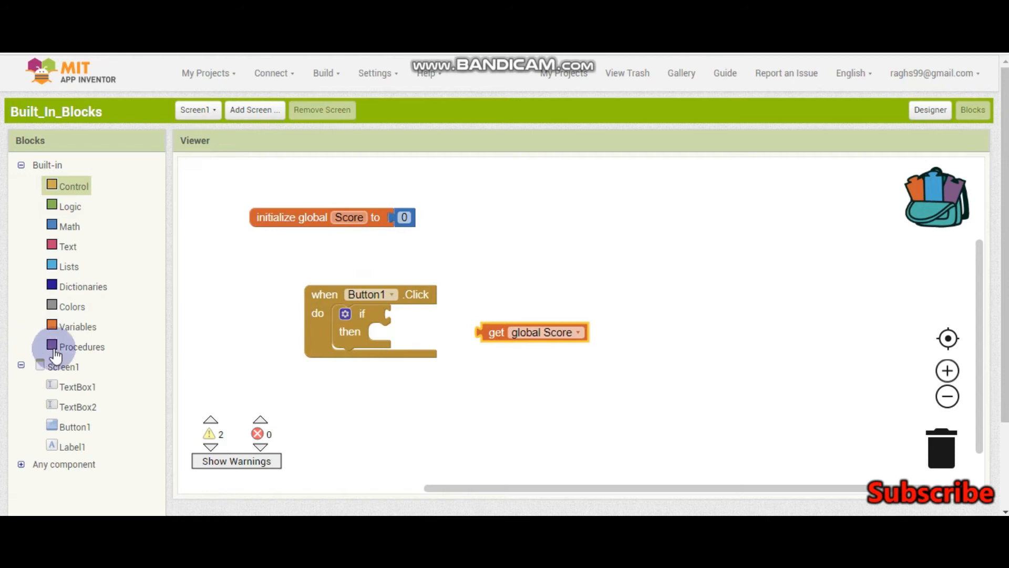
click(77, 326)
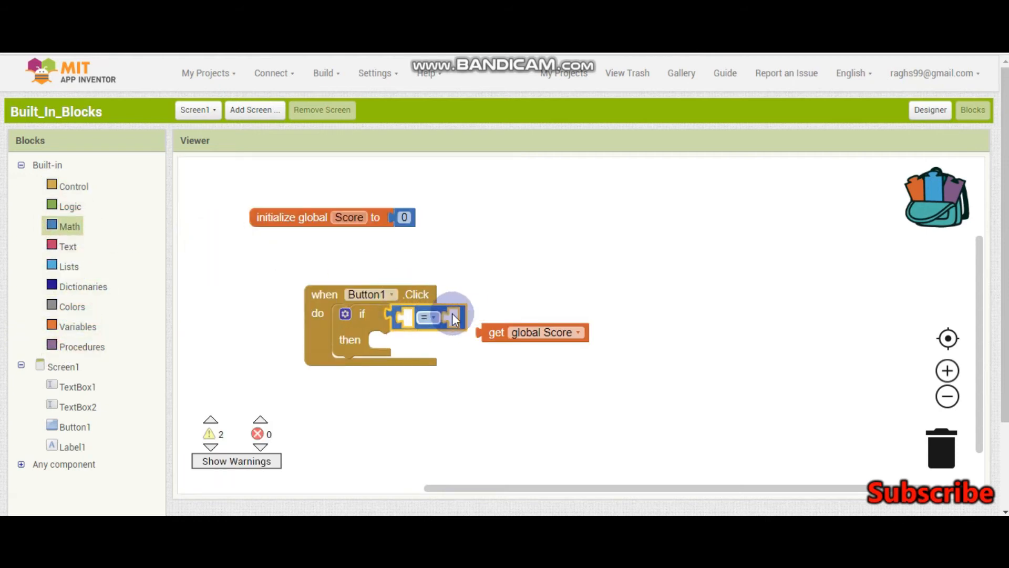
drag(532, 332, 451, 318)
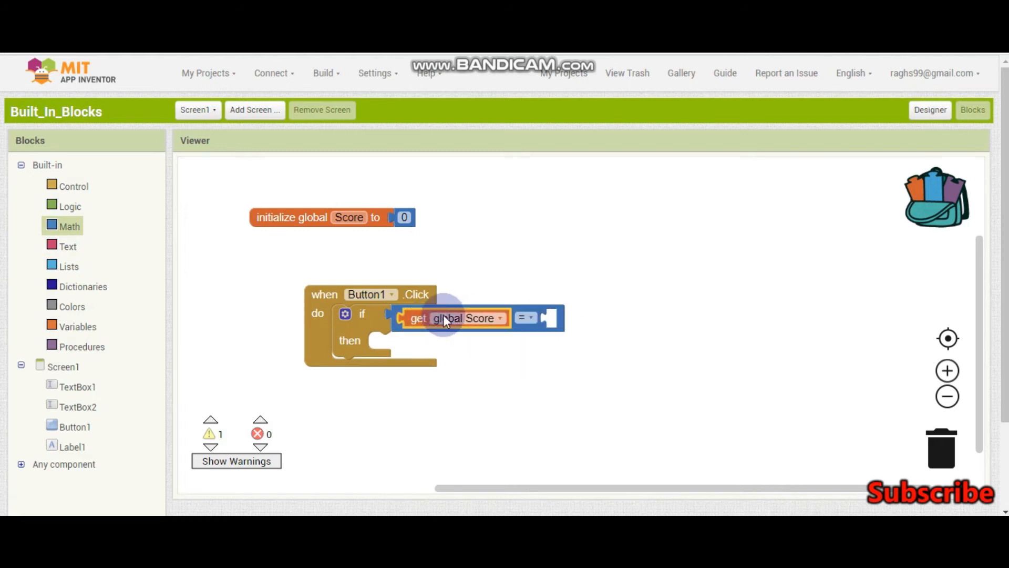
Step: Change the comparison to > 5 and bring out a set Label1.Text block from Label1
click(529, 318)
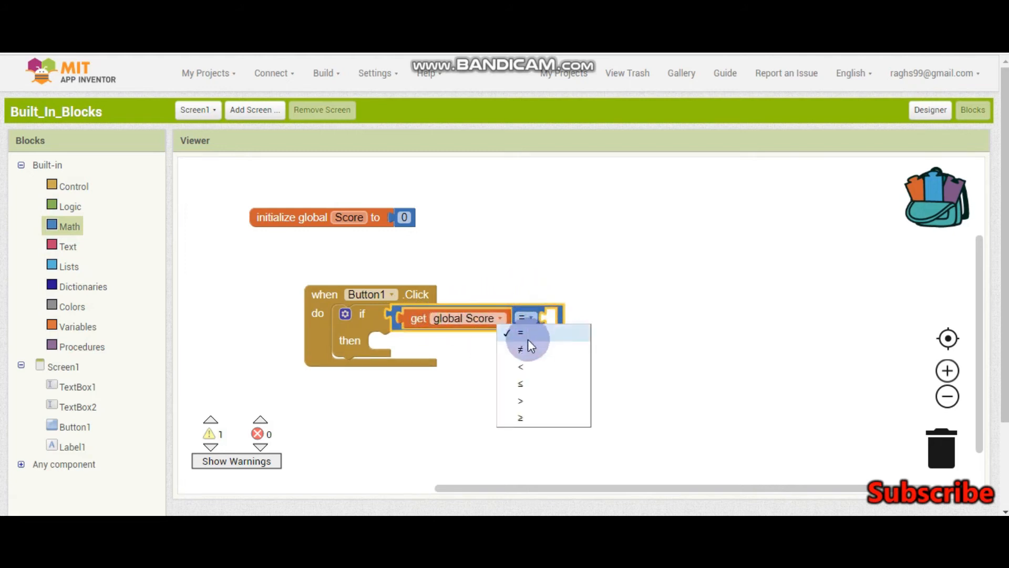
mouse_move(525, 374)
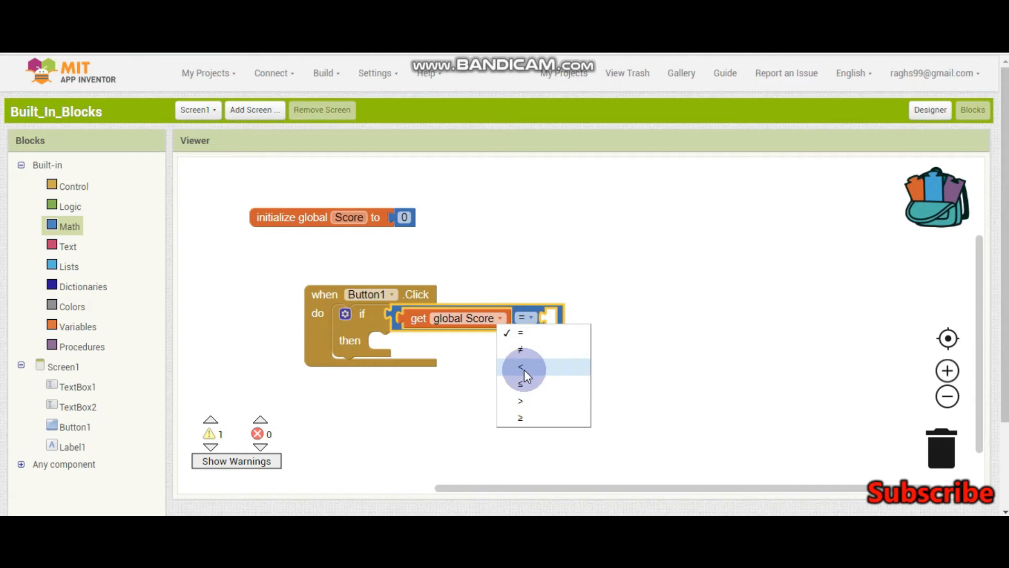
mouse_move(544, 374)
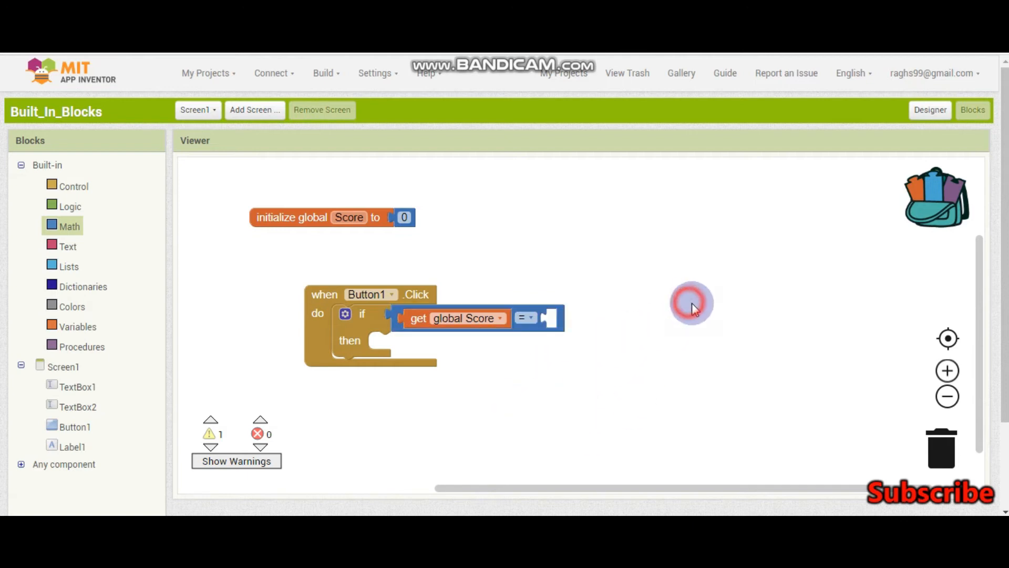
click(526, 317)
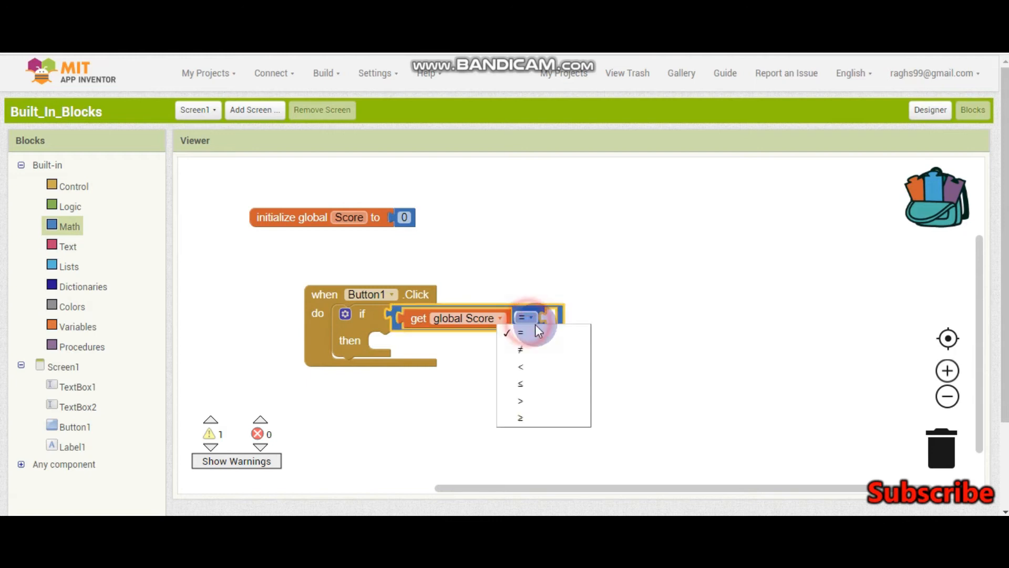
click(519, 401)
text(5)
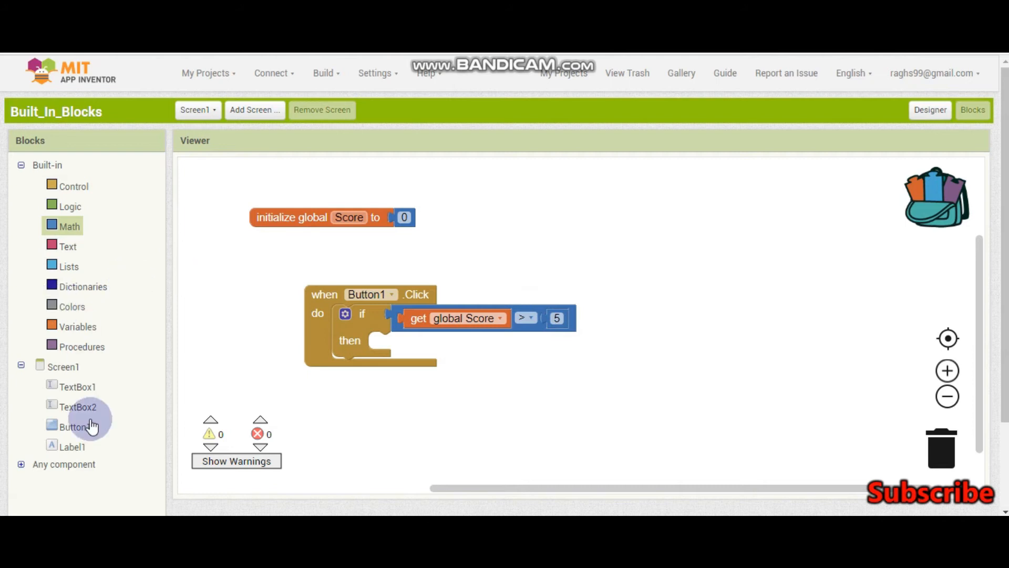
click(71, 446)
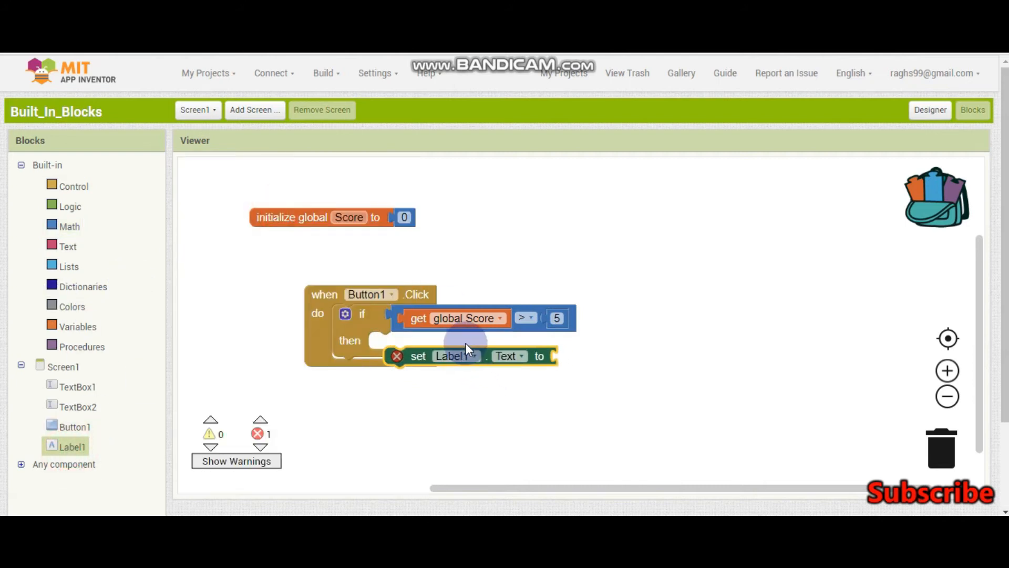
Step: Snap set Label1.Text into the then slot with the text "Good" attached
right_click(557, 318)
text(Good)
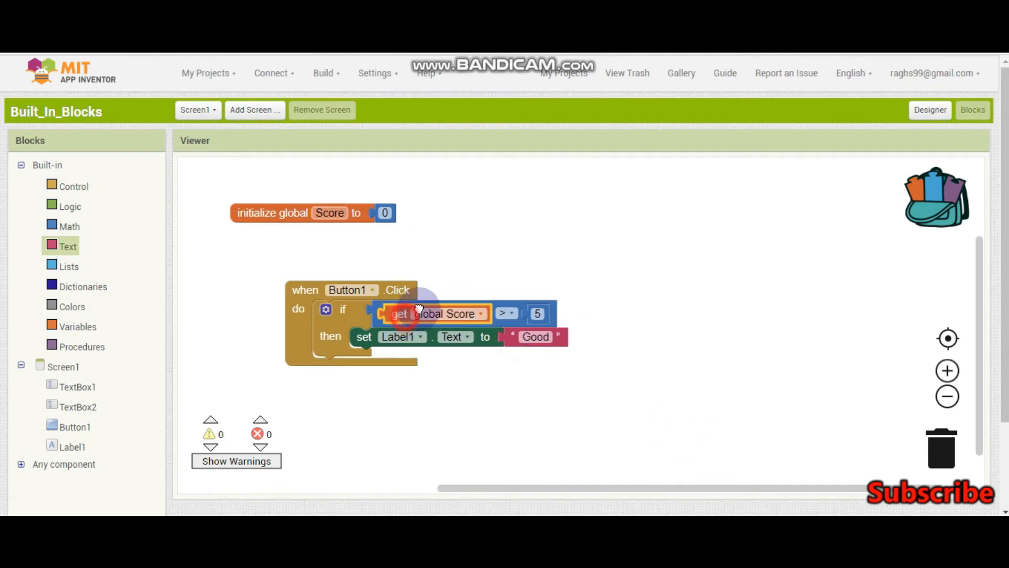
drag(437, 313, 470, 270)
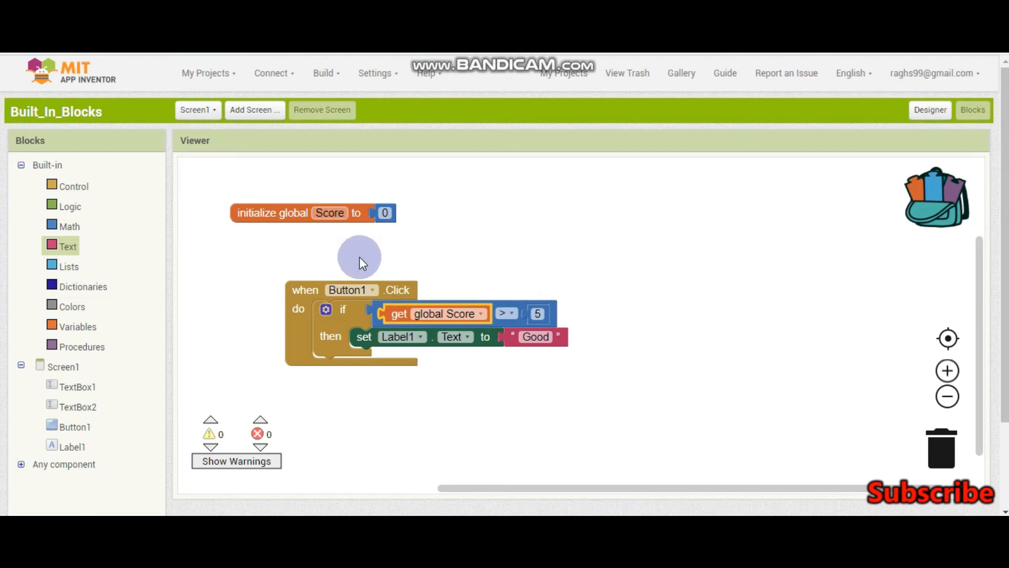
Step: Pull get global Score out, add set global Score and a Math + block, and trash the loose blocks
drag(438, 314, 452, 238)
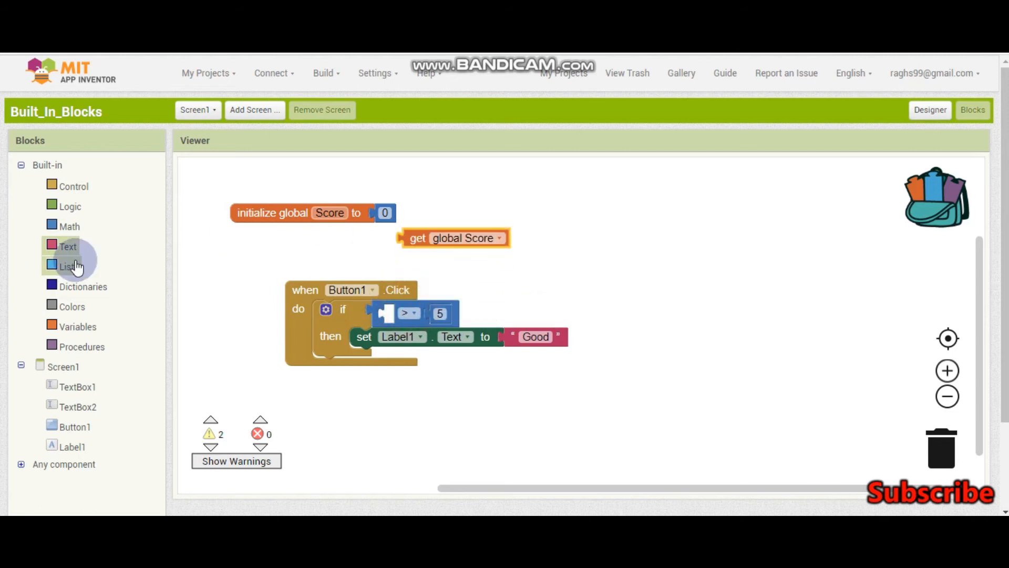
click(75, 326)
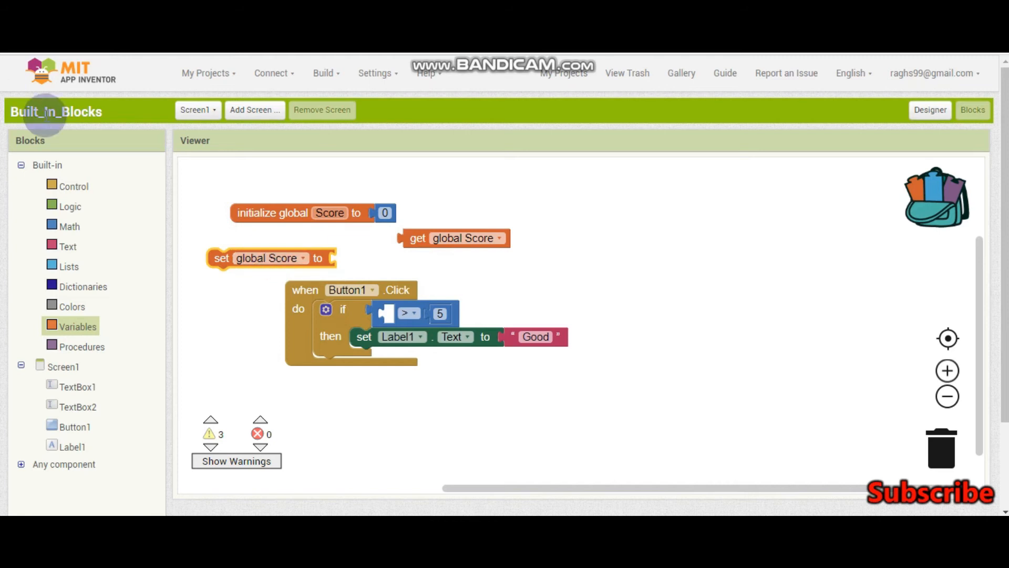
click(70, 226)
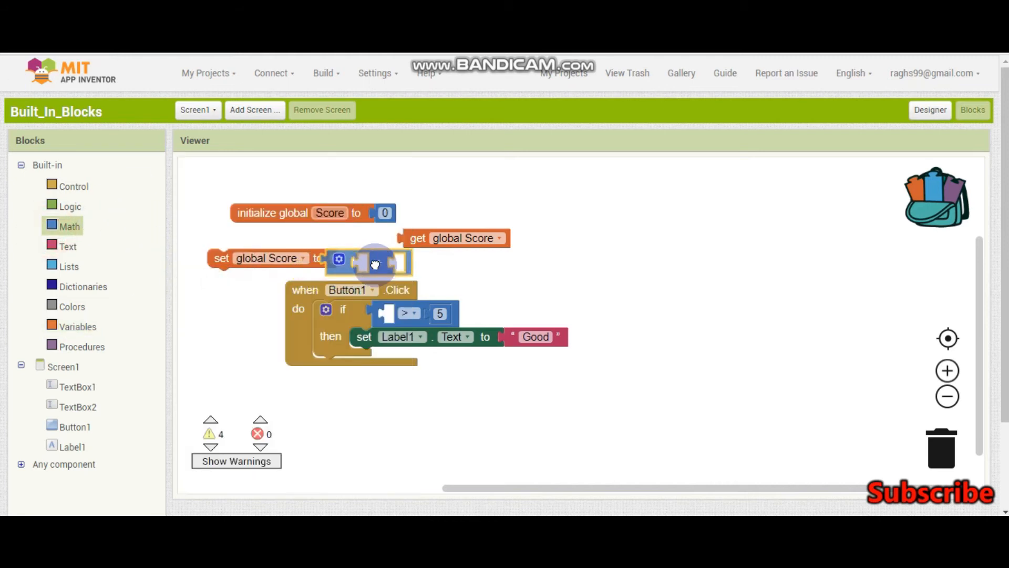
click(69, 226)
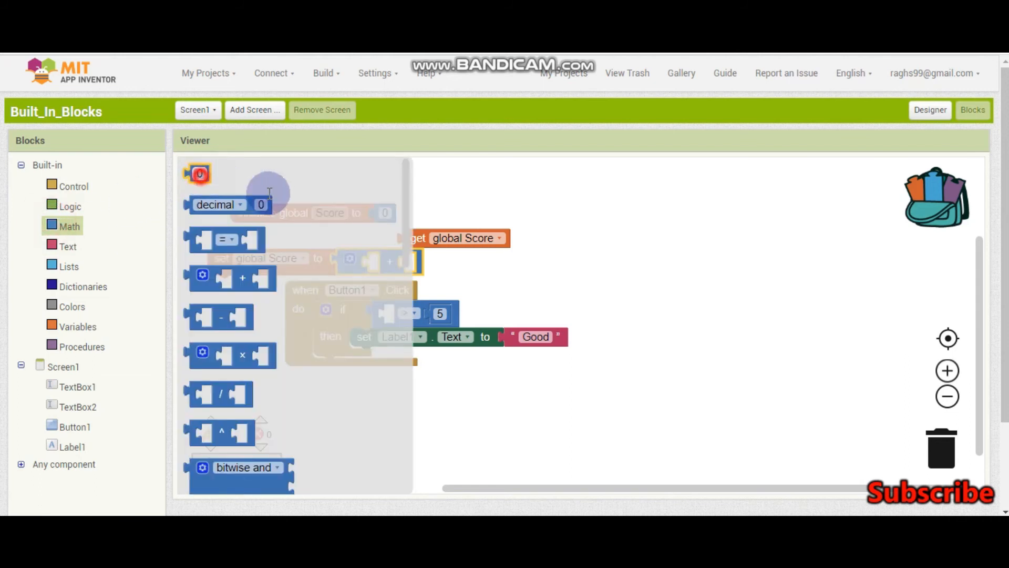
click(70, 226)
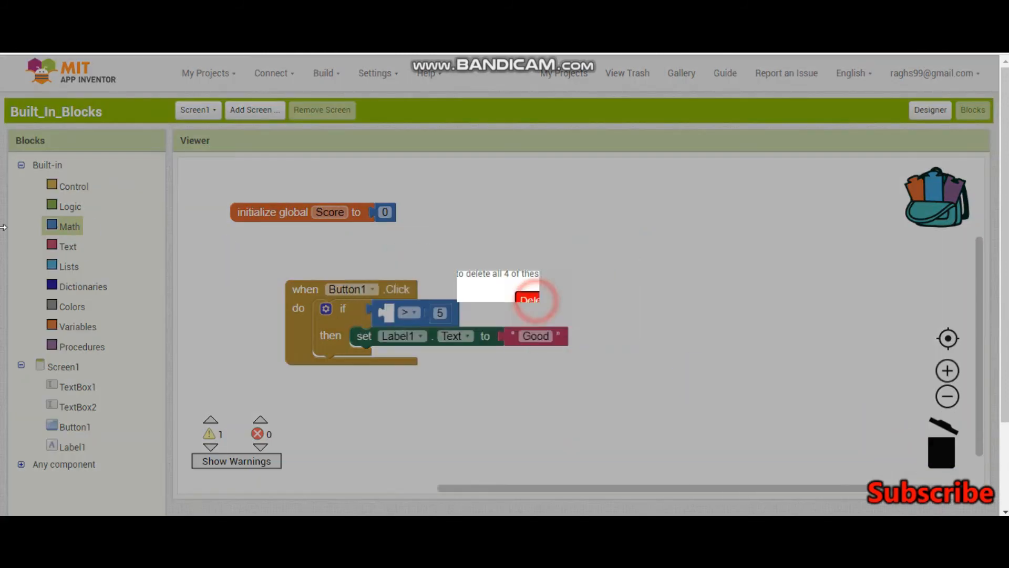
Step: Confirm the deletion, add local variable name set to 0 feeding set Label1.Text, then pull the stack out of Button1.Click
click(79, 326)
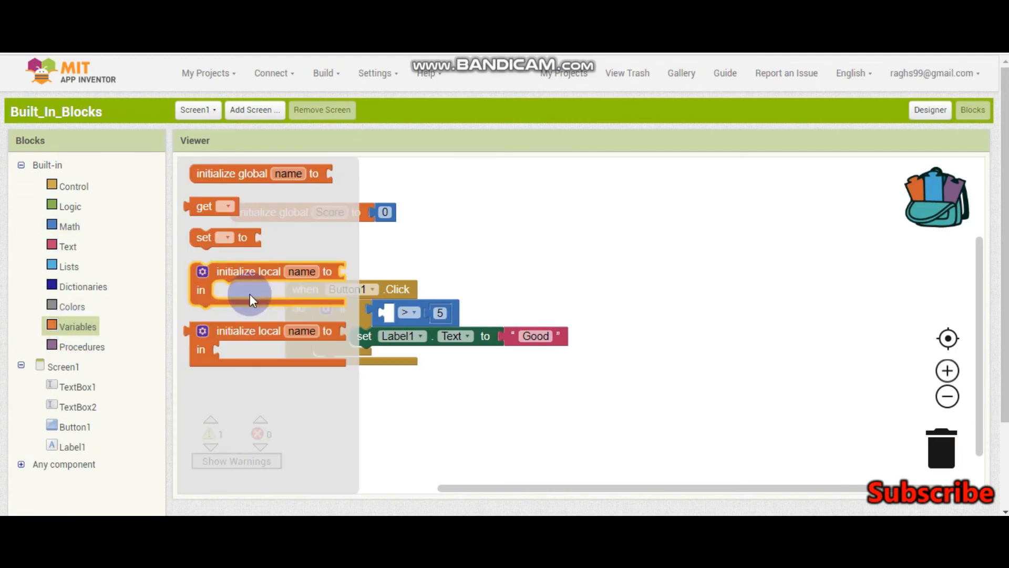
drag(251, 299, 591, 265)
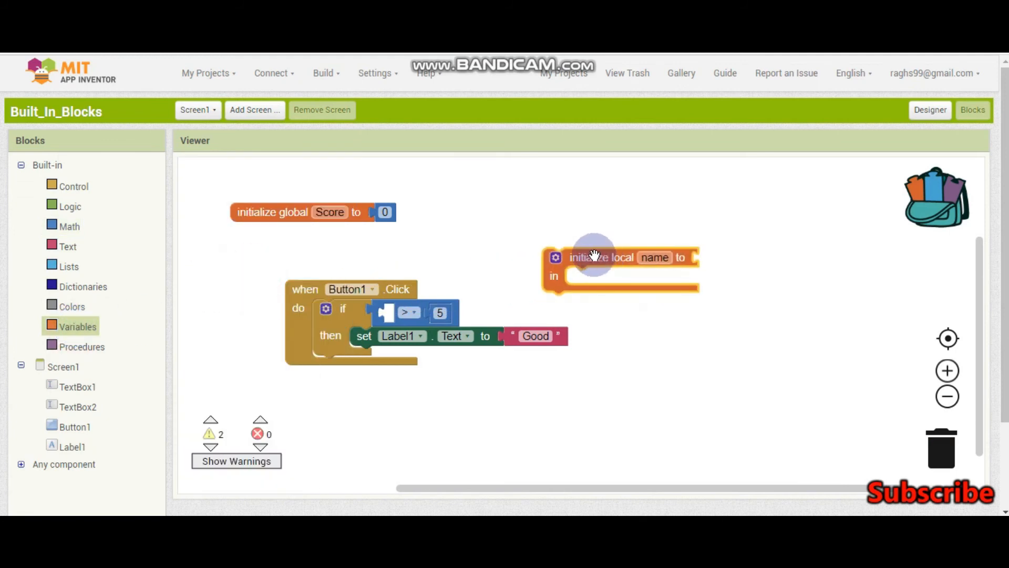
drag(592, 256, 447, 365)
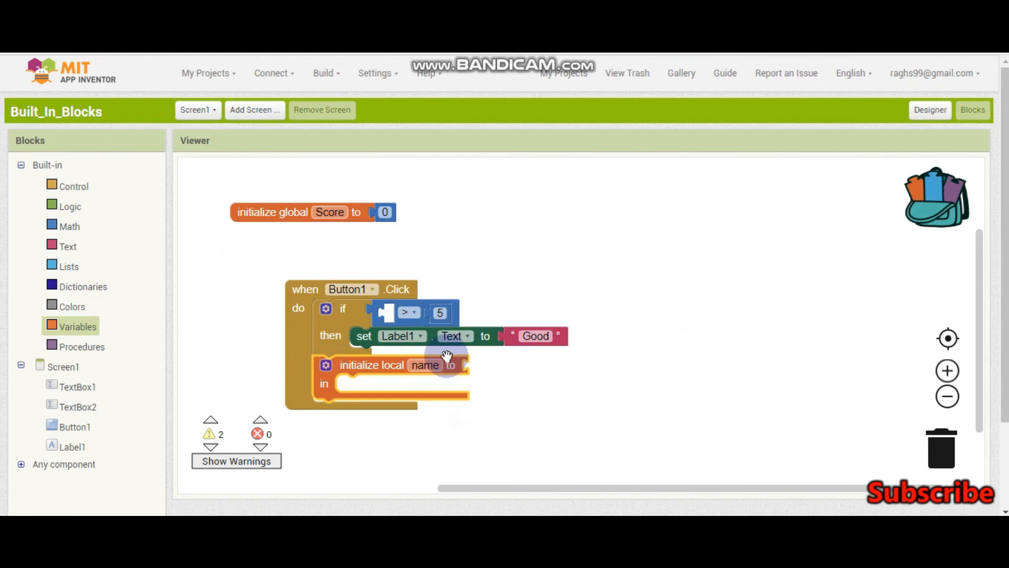
mouse_move(612, 374)
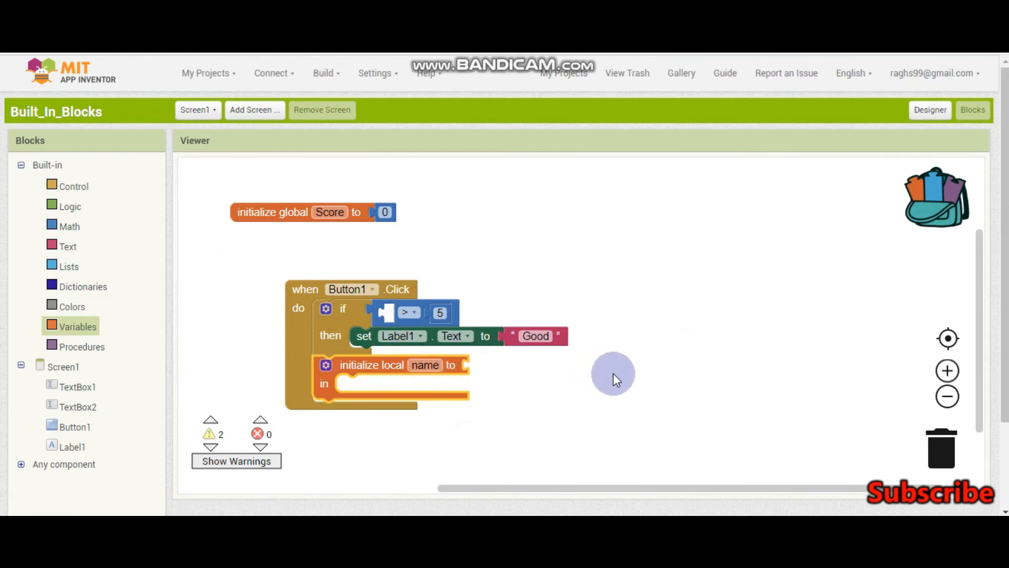
mouse_move(616, 381)
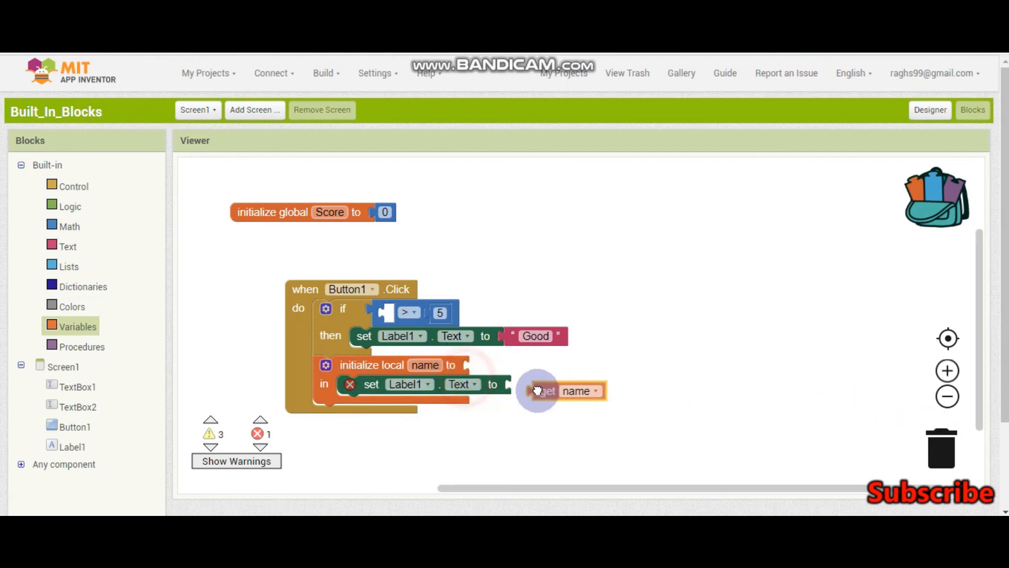
drag(540, 391, 509, 384)
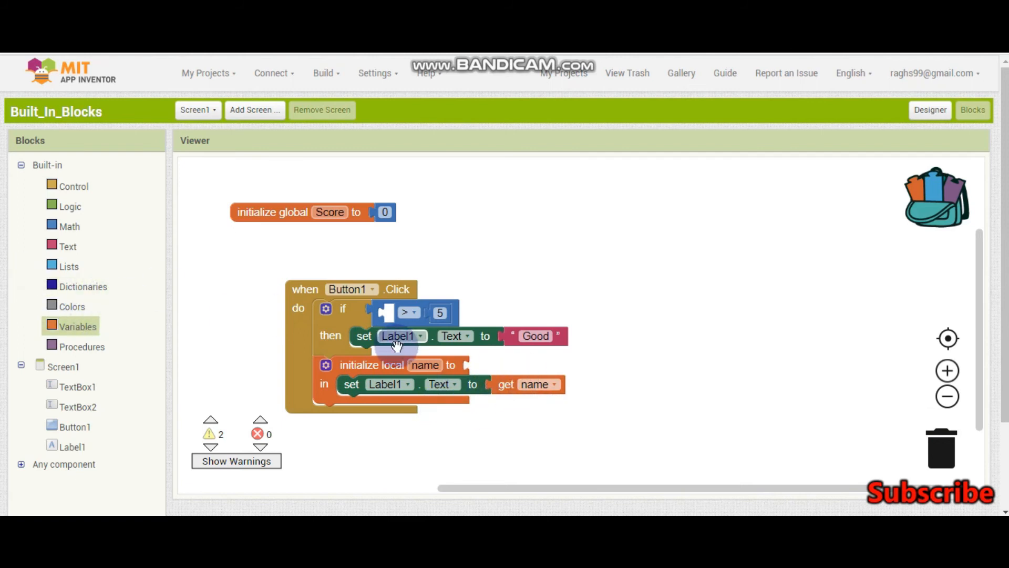
click(68, 226)
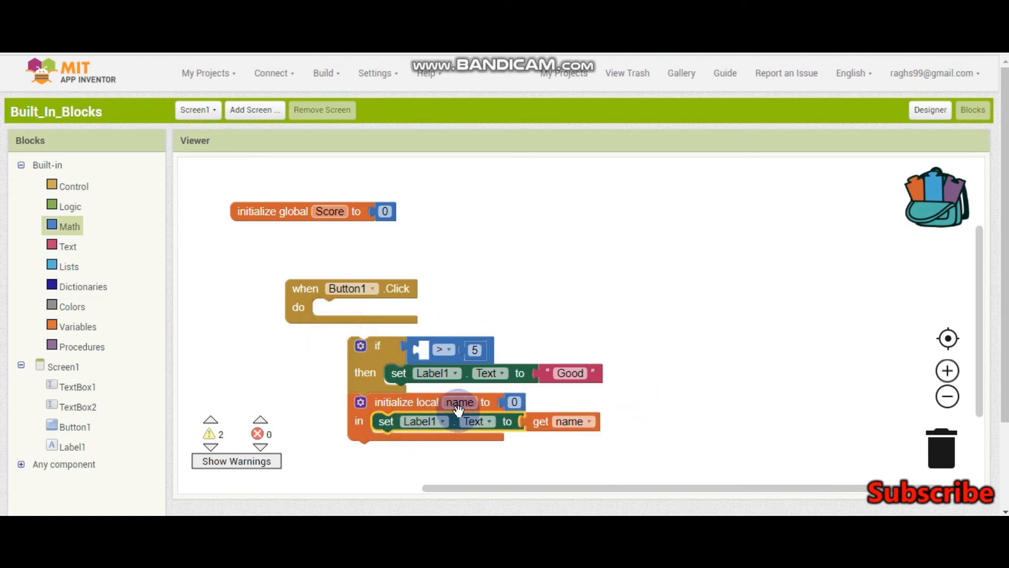
mouse_move(319, 220)
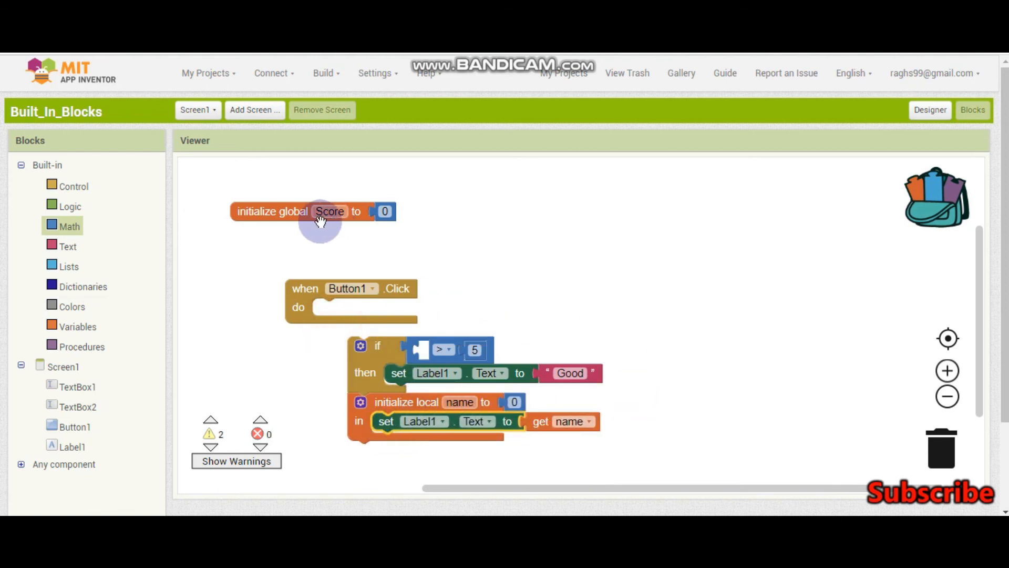
Step: Nudge the global Score initializer and drag the if/local variable stack onto the trash can
drag(319, 221, 341, 239)
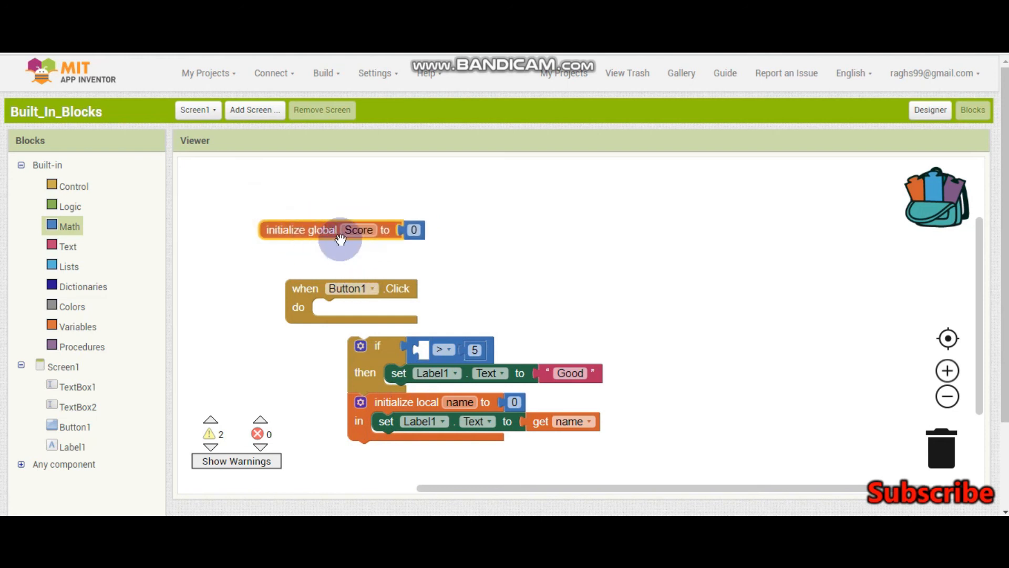
mouse_move(290, 284)
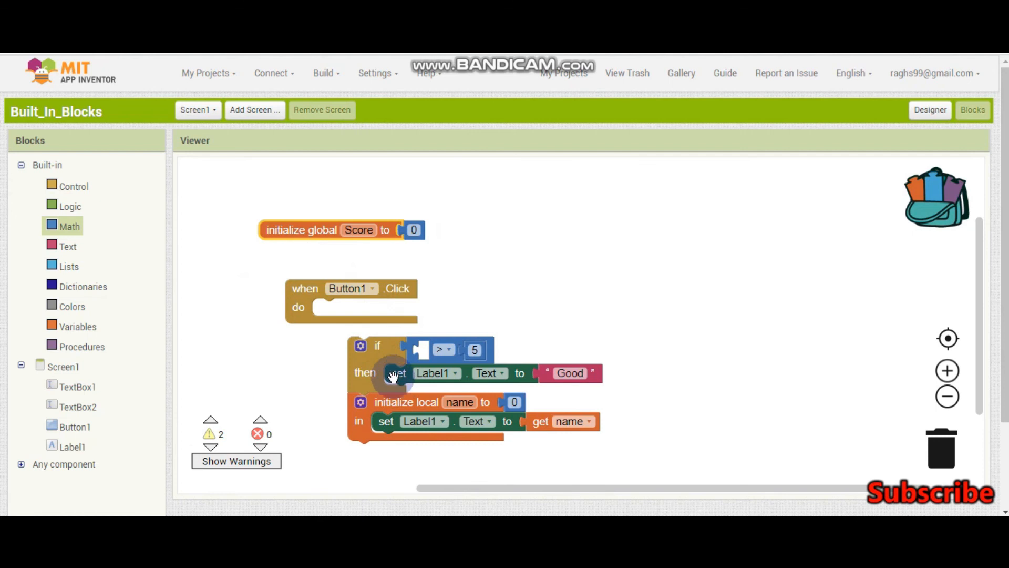
click(360, 229)
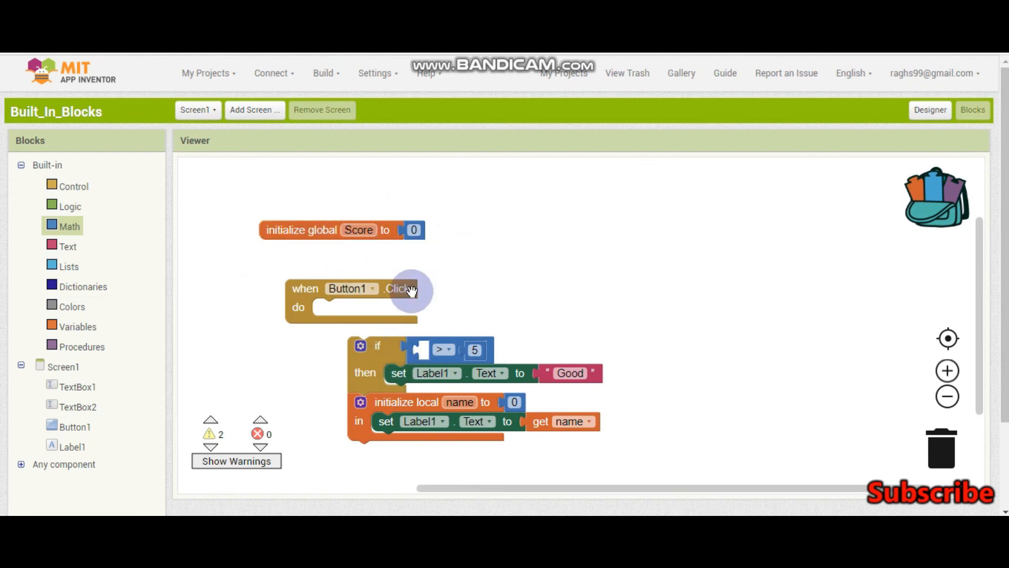
click(77, 326)
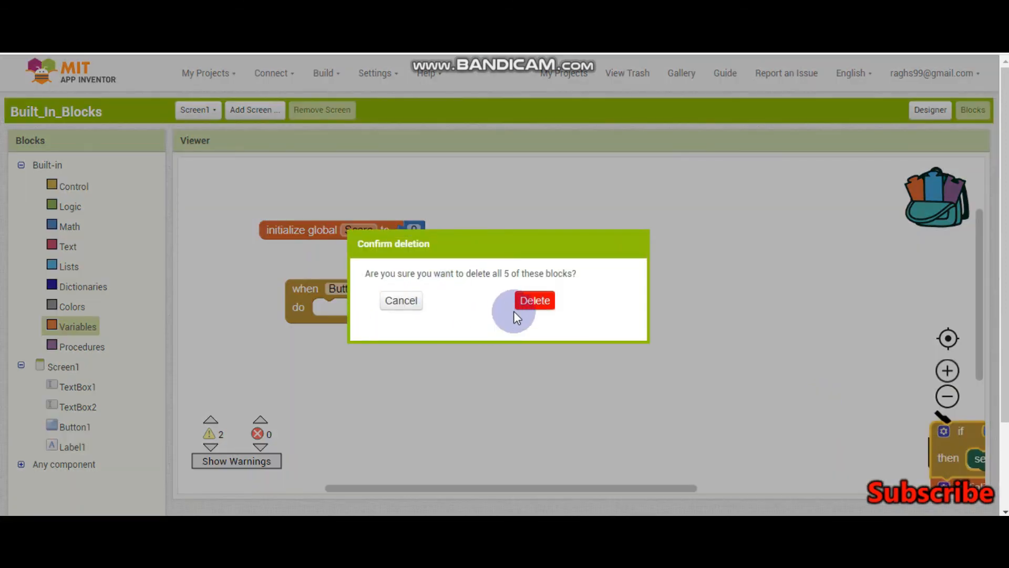
Step: Confirm deleting the five blocks, leaving the Viewer completely empty
click(535, 301)
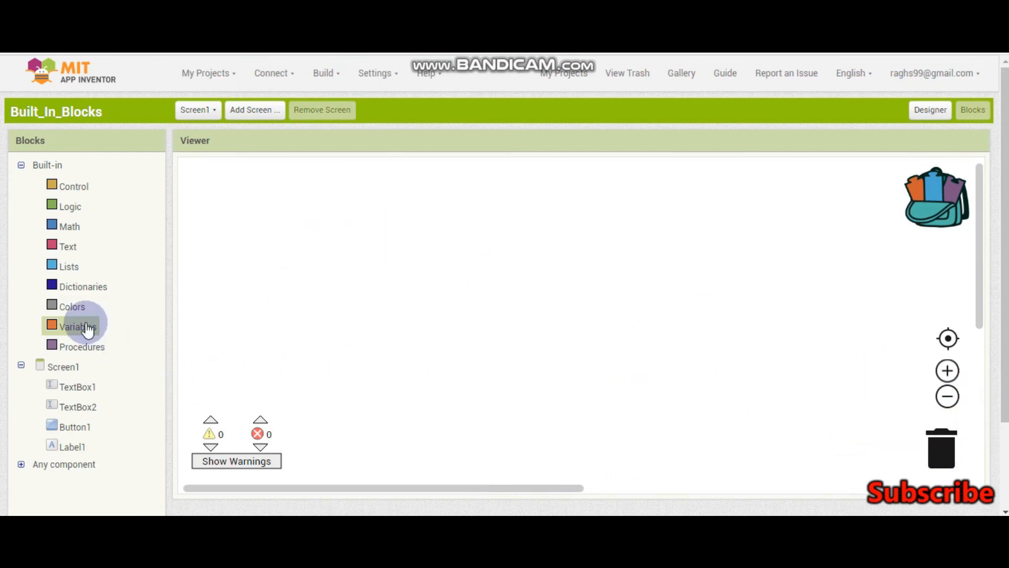
mouse_move(95, 347)
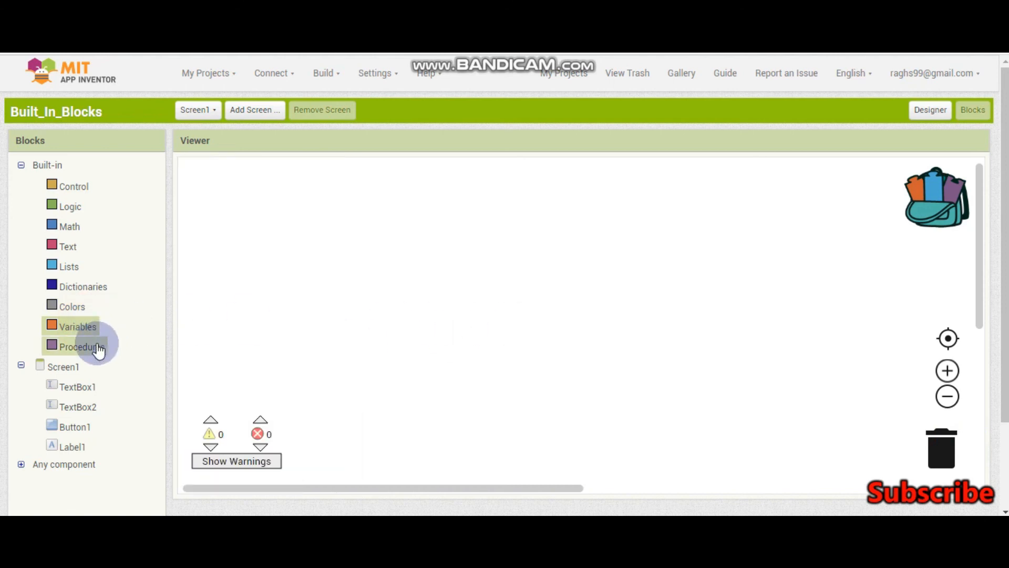